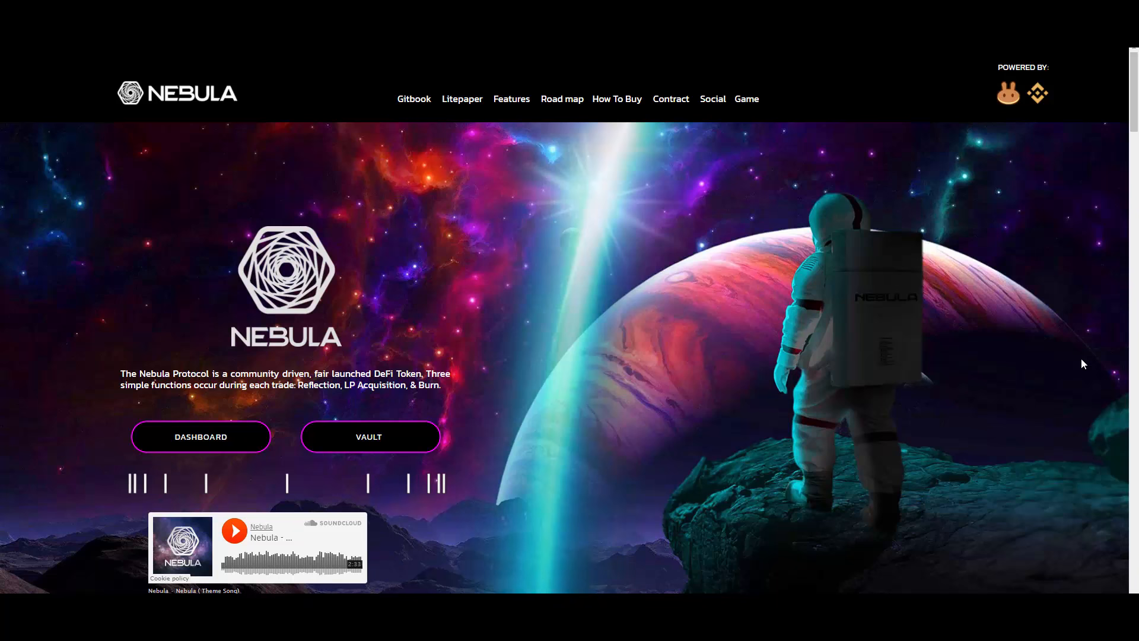
Scroll the Nebula homepage past the community icons to the Tokenomics supply and taxes block
{"action": "scroll", "scroll_direction": "down", "scroll_amount": 3}
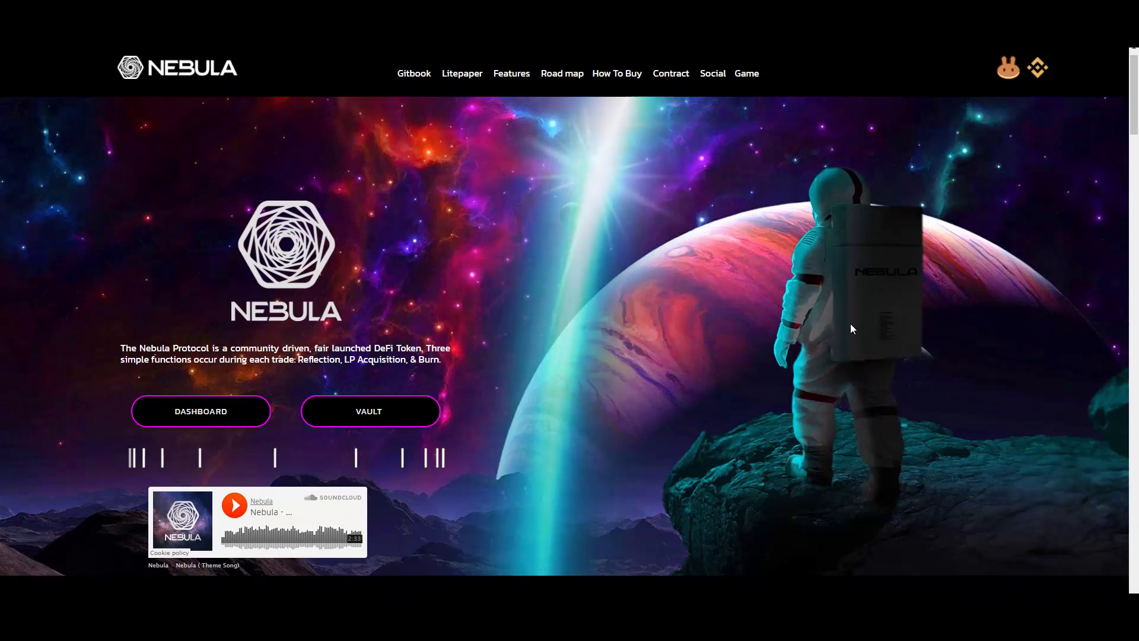
{"action": "scroll", "scroll_direction": "down", "scroll_amount": 3}
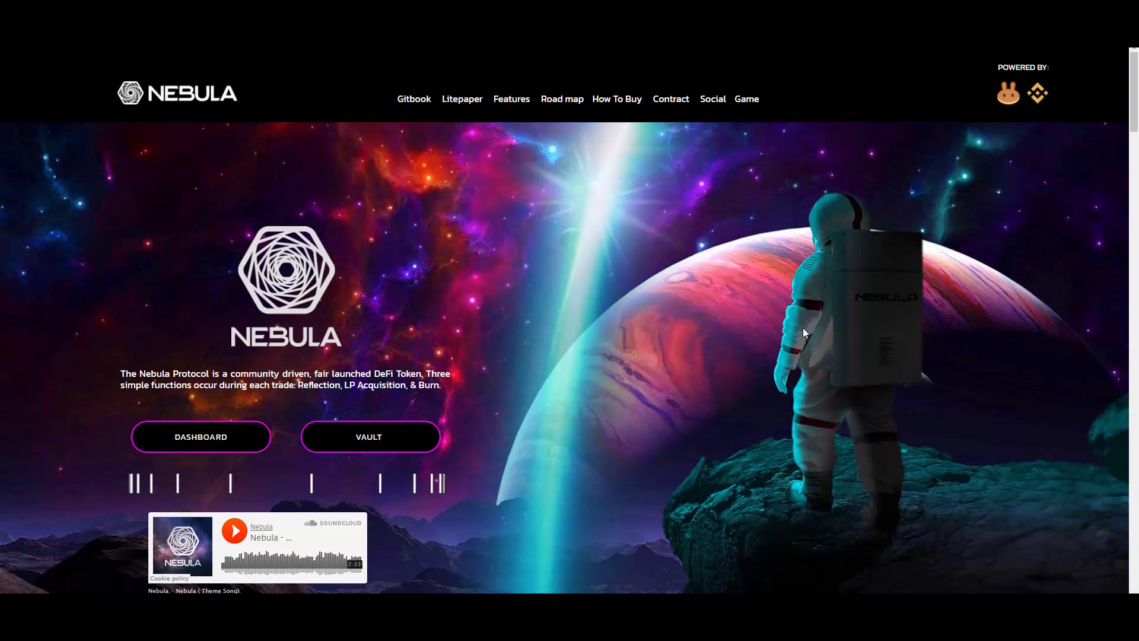
{"action": "scroll", "scroll_direction": "down", "scroll_amount": 3}
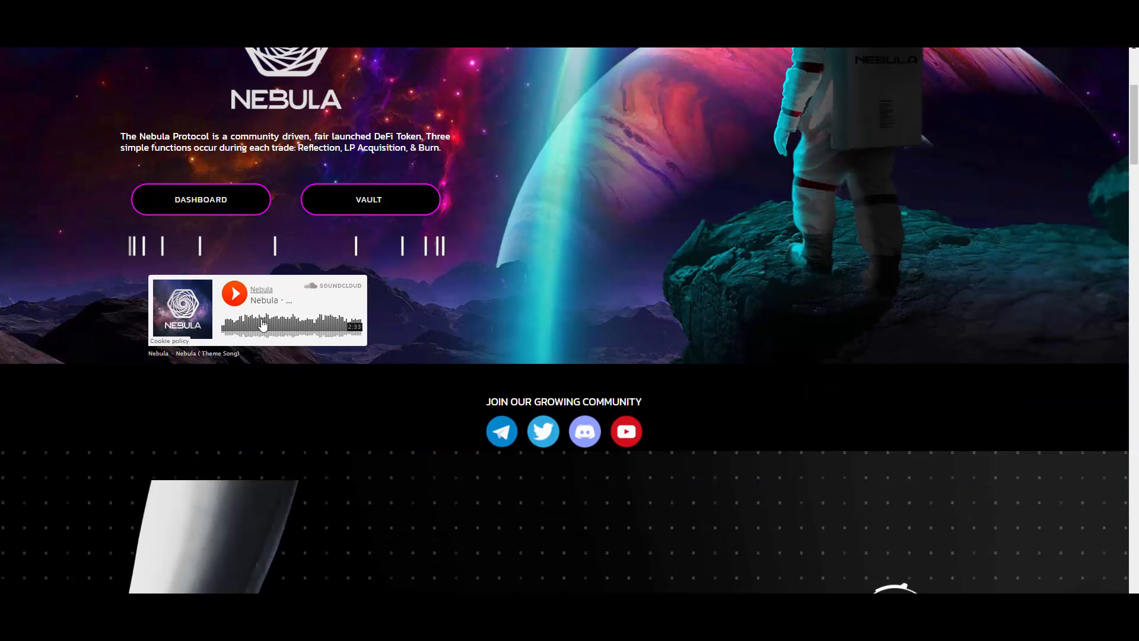
{"action": "mouse_move", "coordinate": [284, 269]}
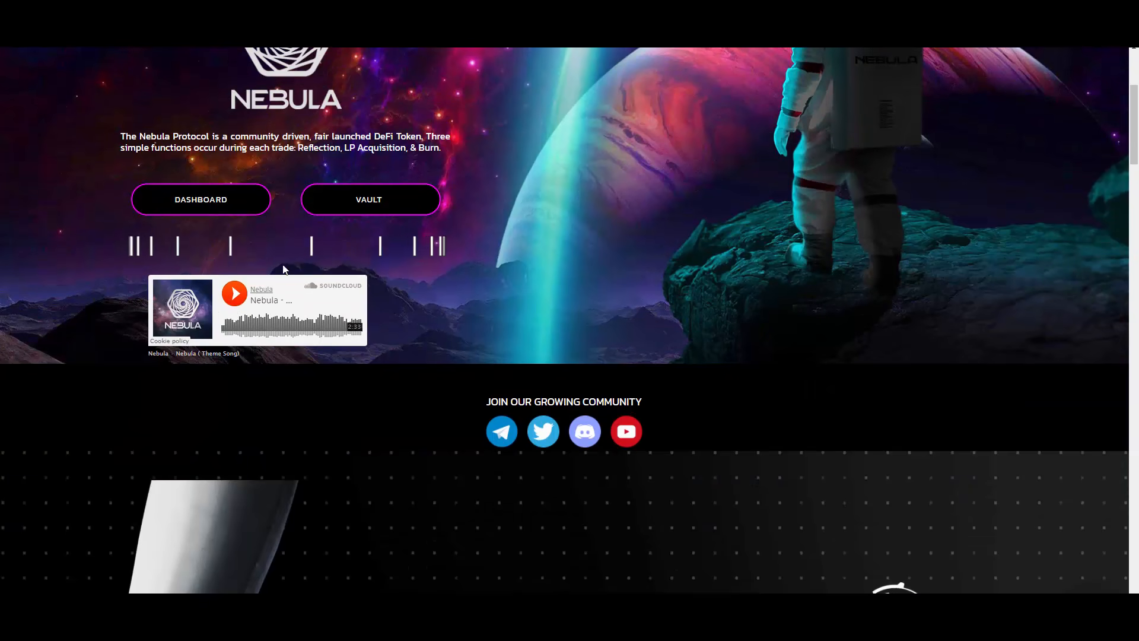
{"action": "mouse_move", "coordinate": [375, 276]}
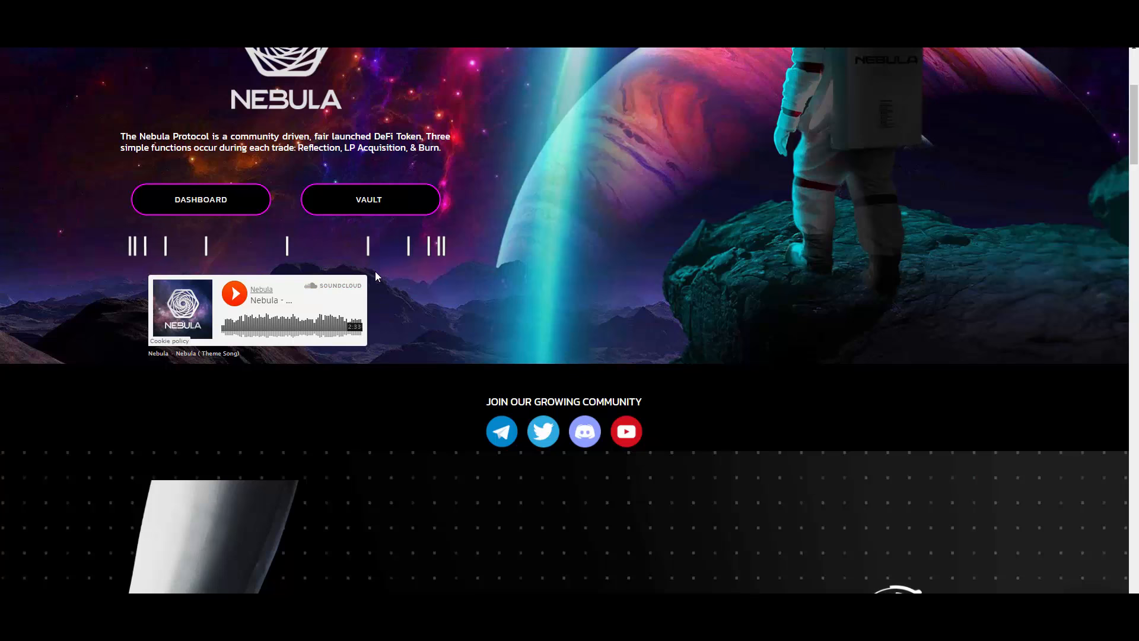
{"action": "scroll", "scroll_direction": "down", "scroll_amount": 3}
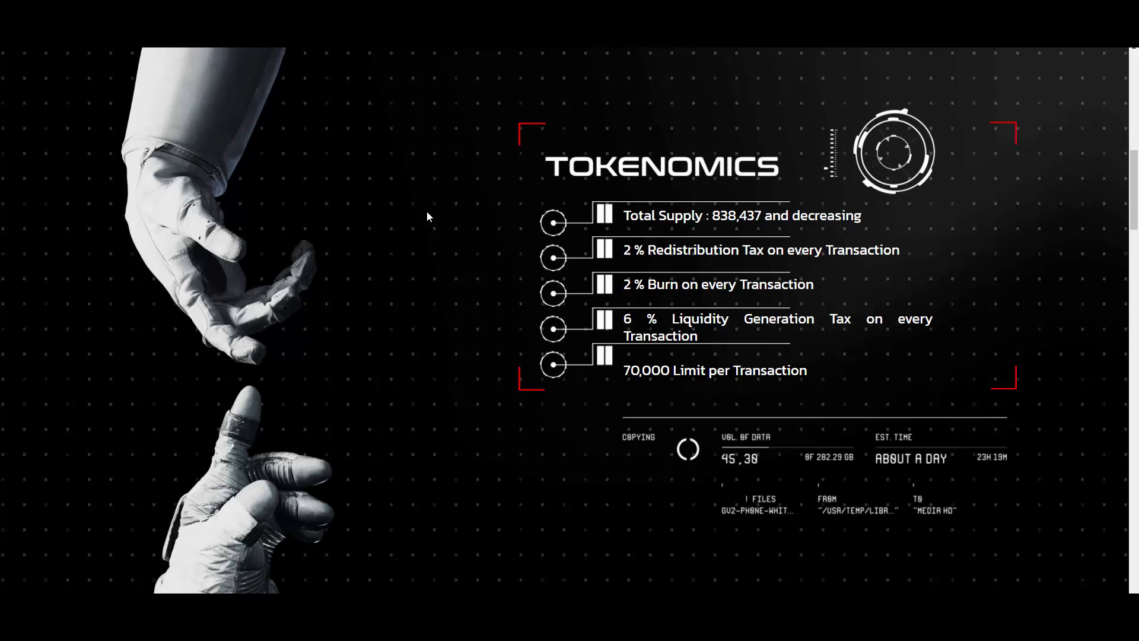
Scroll past Why Nebula, Protection and Get On-Board to Quick Links and SVT Tokenomics
{"action": "scroll", "scroll_direction": "down", "scroll_amount": 3}
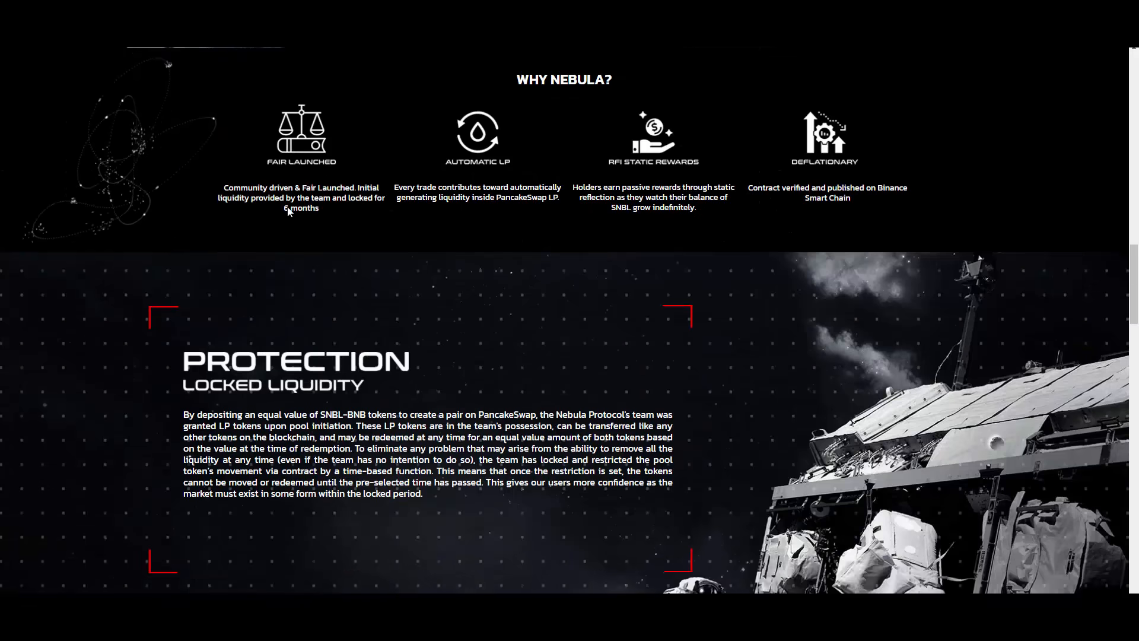
{"action": "scroll", "scroll_direction": "down", "scroll_amount": 3}
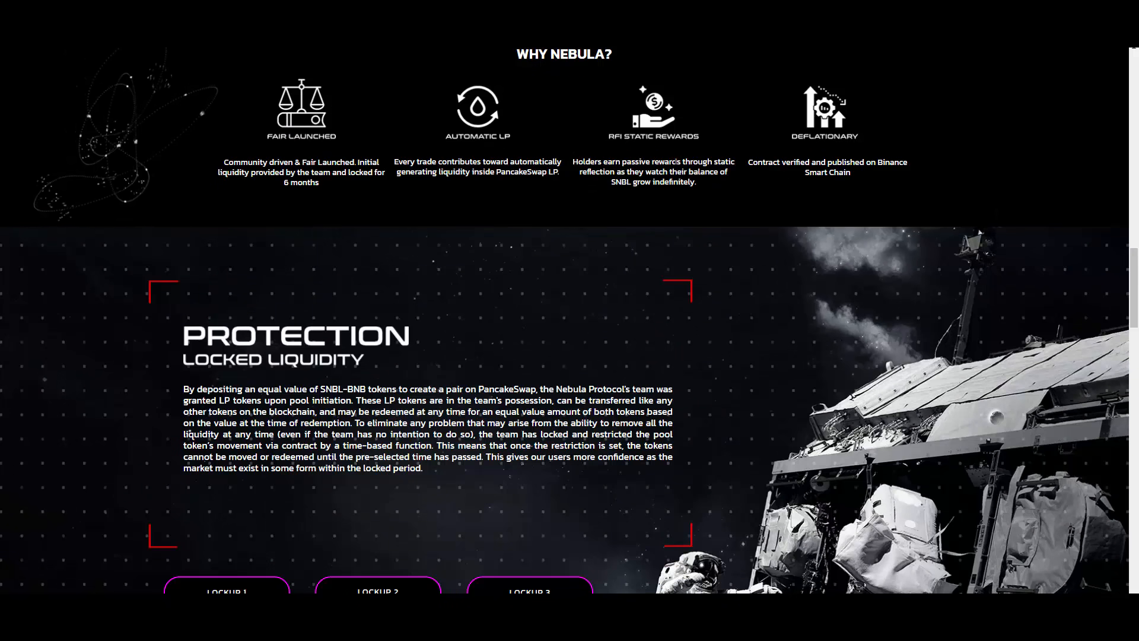
{"action": "scroll", "scroll_direction": "down", "scroll_amount": 3}
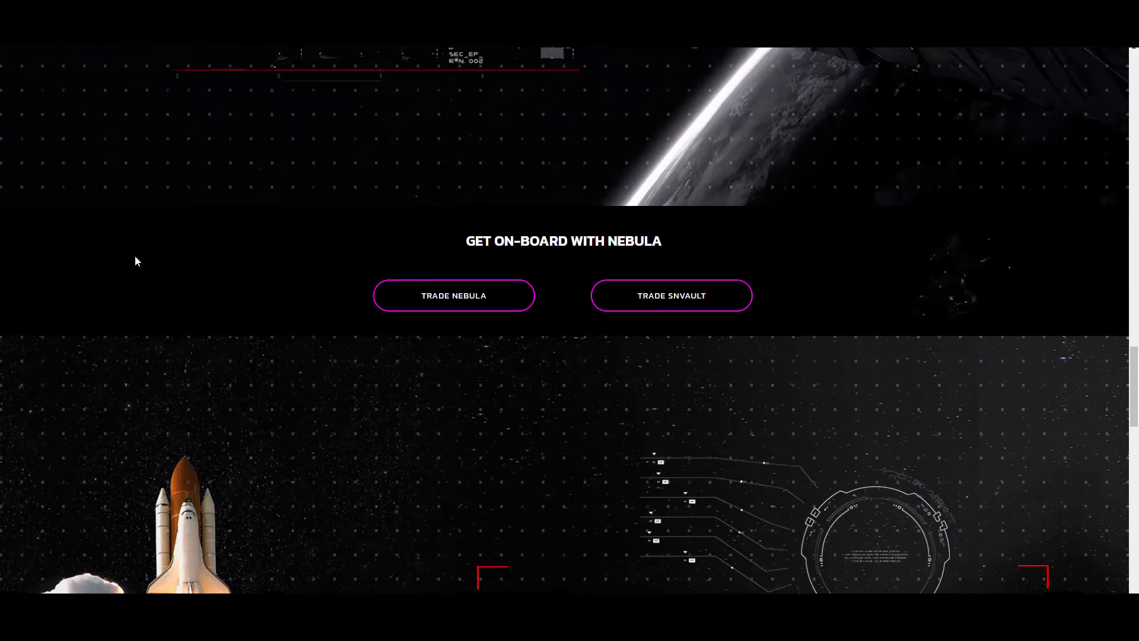
{"action": "scroll", "scroll_direction": "down", "scroll_amount": 3}
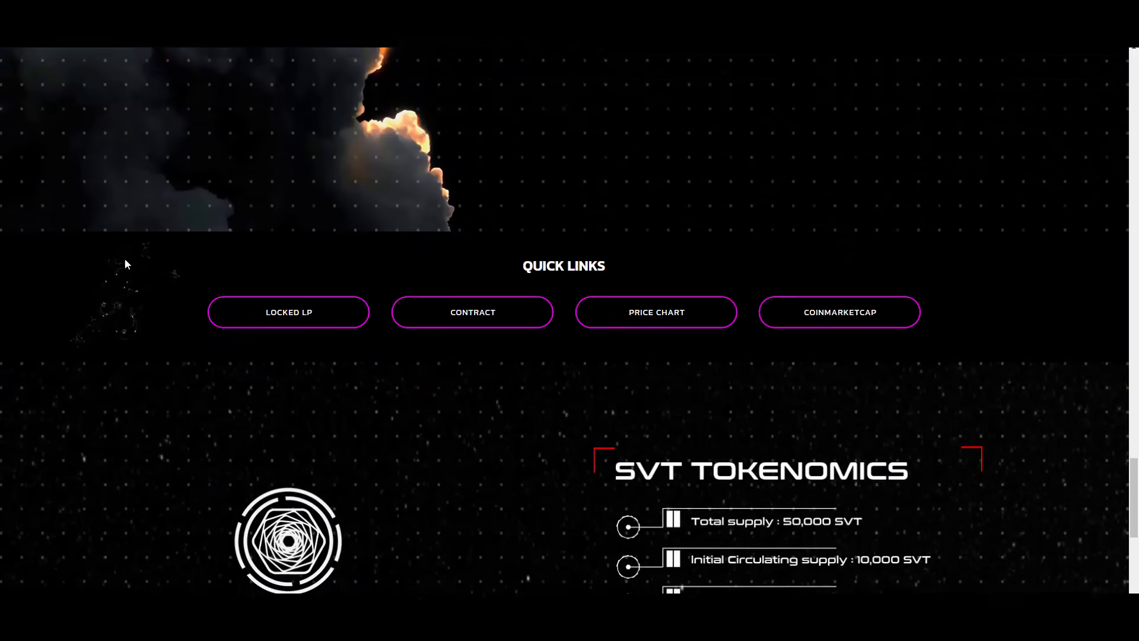
{"action": "scroll", "scroll_direction": "down", "scroll_amount": 3}
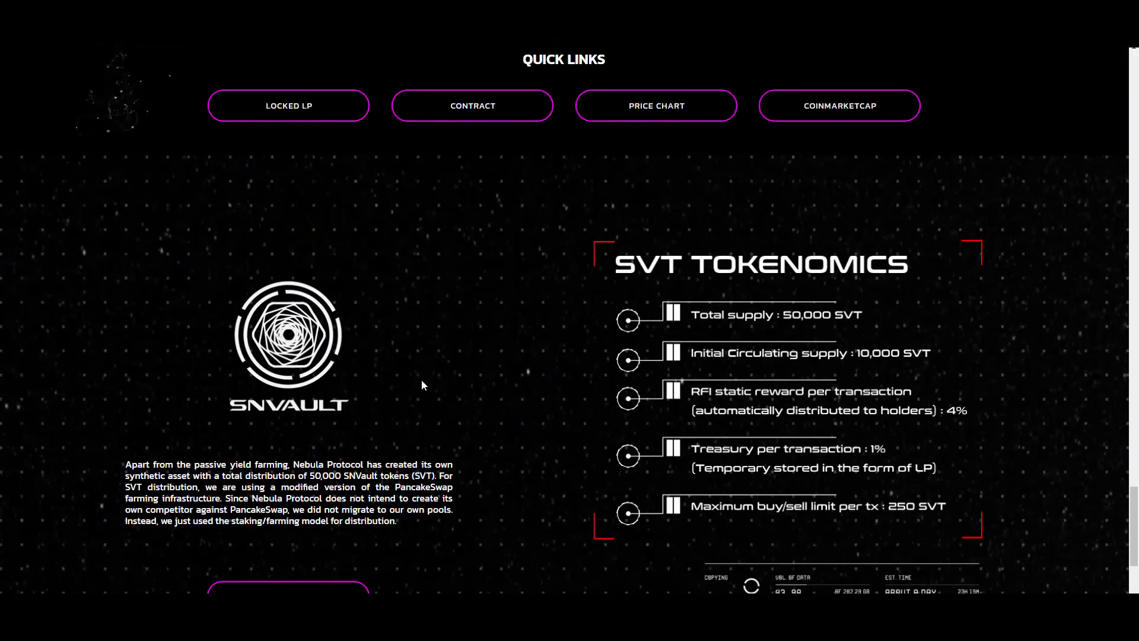
{"action": "scroll", "scroll_direction": "up", "scroll_amount": 3}
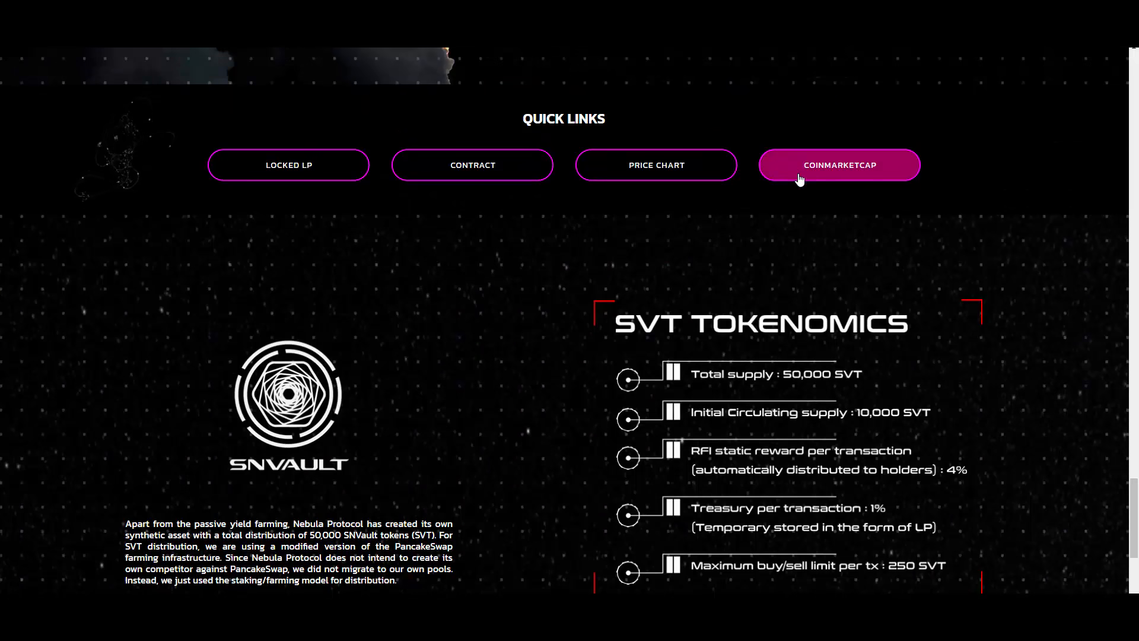
{"action": "scroll", "scroll_direction": "up", "scroll_amount": 3}
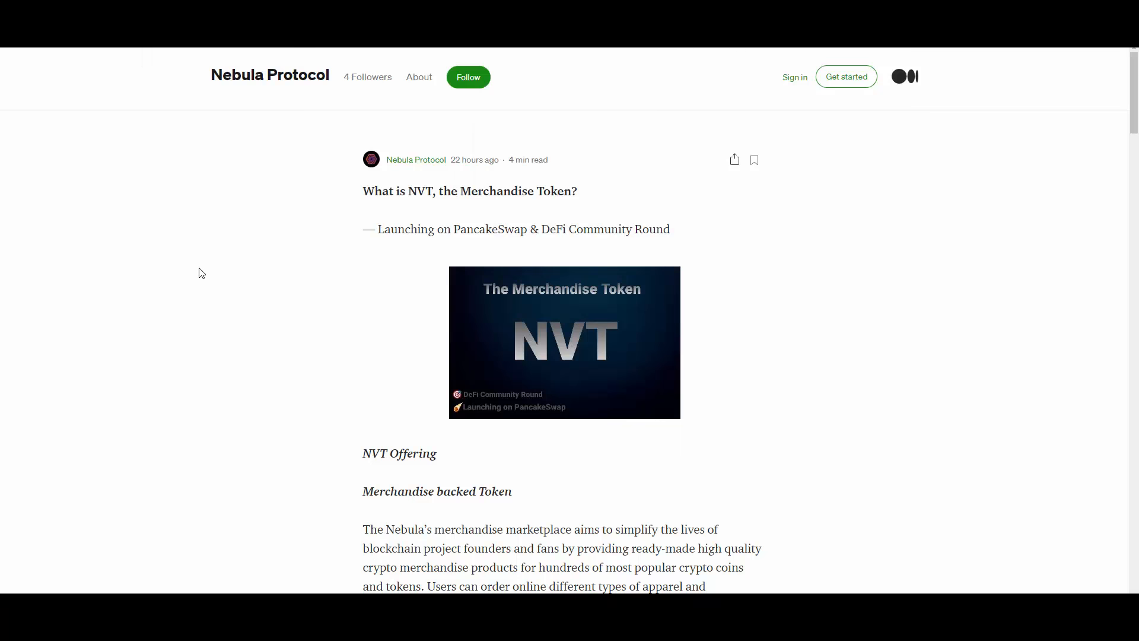
Scroll the NVT article past the marketplace illustration to how NVT, SNBL and SVT fit together
{"action": "scroll", "scroll_direction": "down", "scroll_amount": 3}
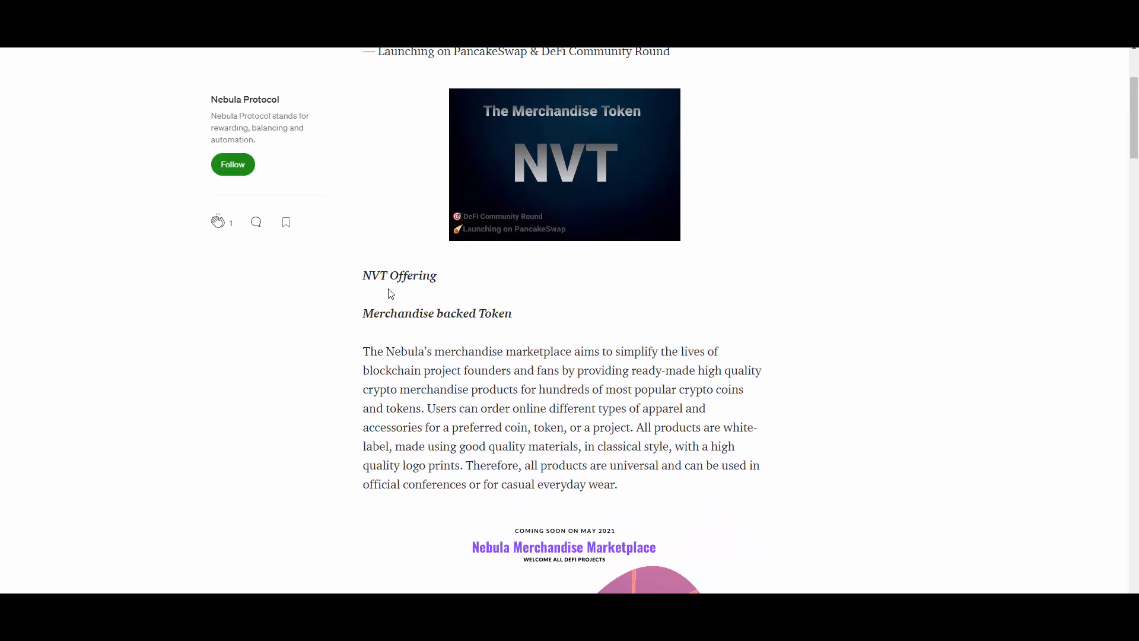
{"action": "scroll", "scroll_direction": "down", "scroll_amount": 3}
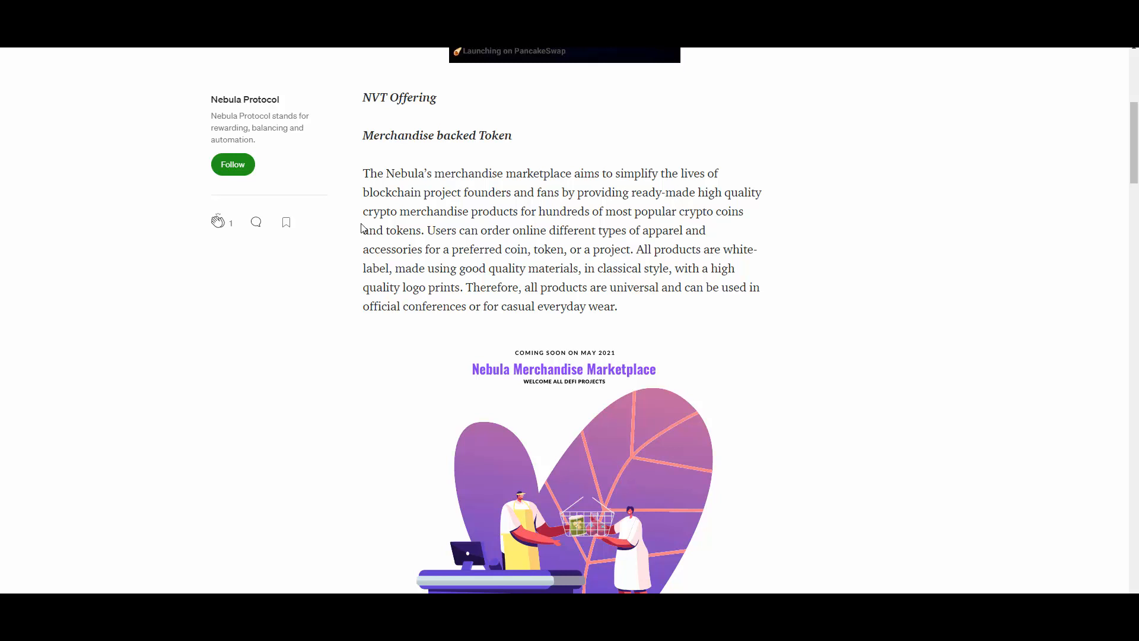
{"action": "mouse_move", "coordinate": [354, 244]}
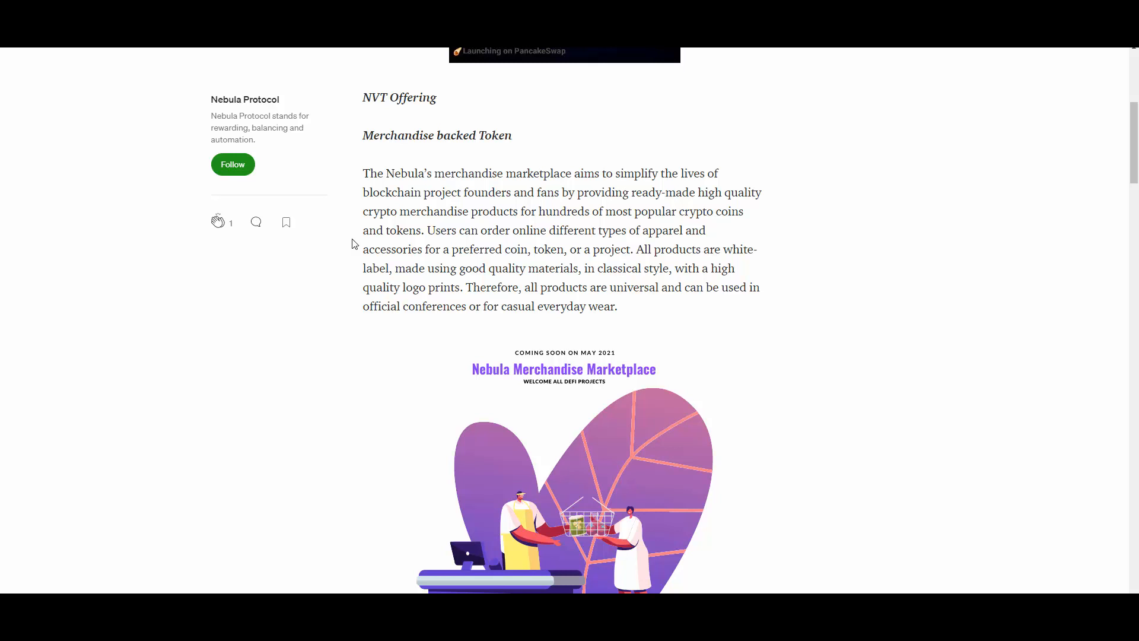
{"action": "mouse_move", "coordinate": [328, 281]}
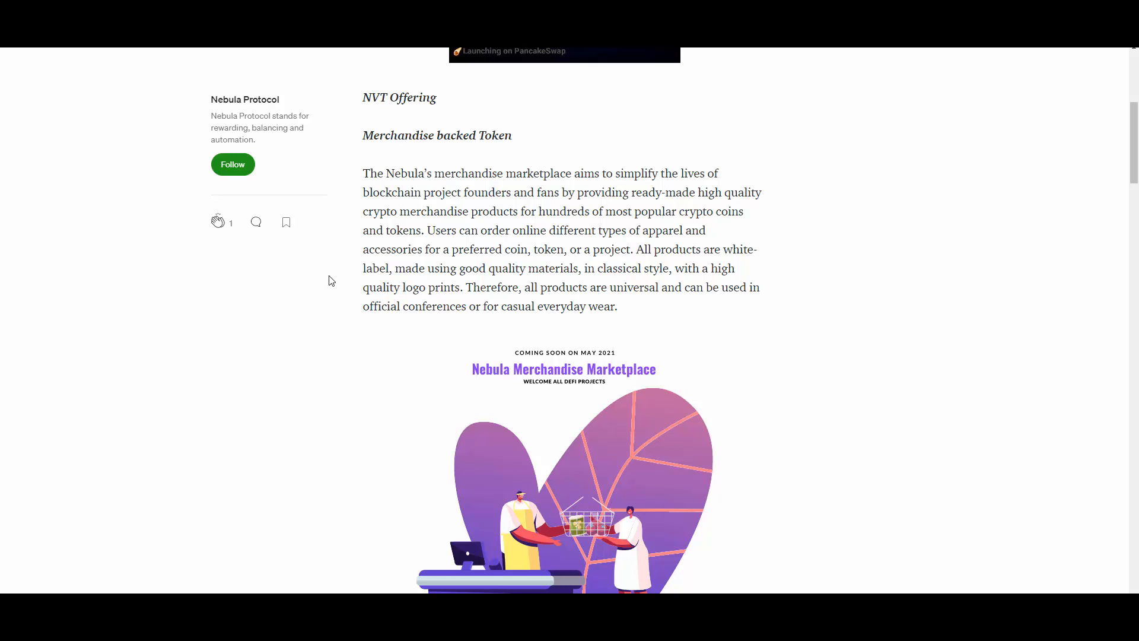
{"action": "scroll", "scroll_direction": "down", "scroll_amount": 3}
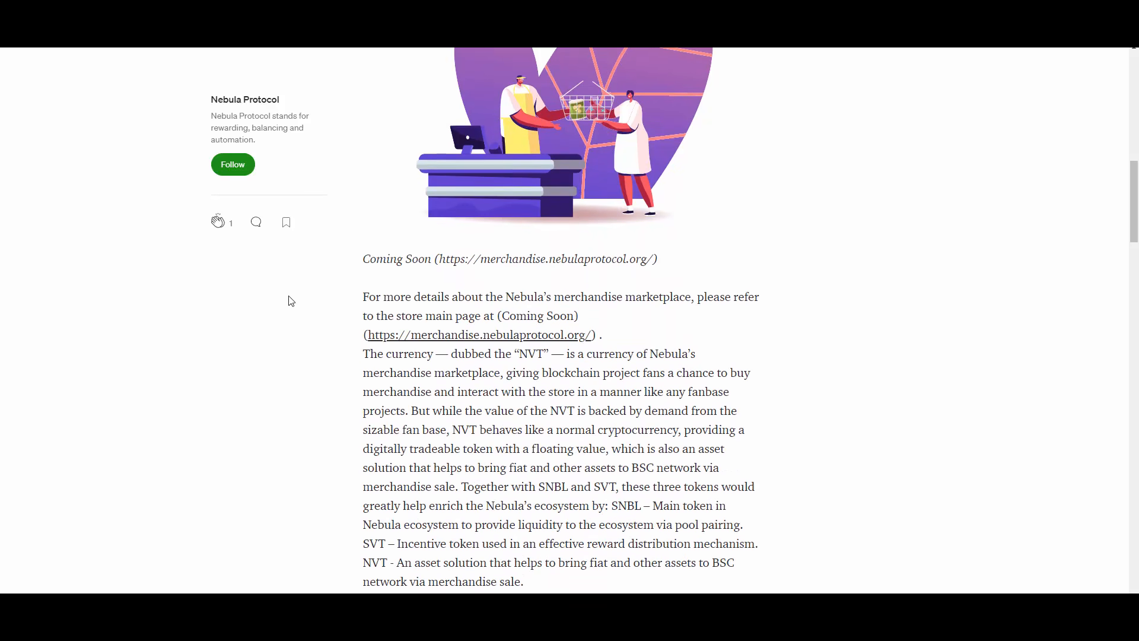
Scroll past the distribution list to the NVT Distribution pie chart and Tokenomics heading
{"action": "scroll", "scroll_direction": "down", "scroll_amount": 3}
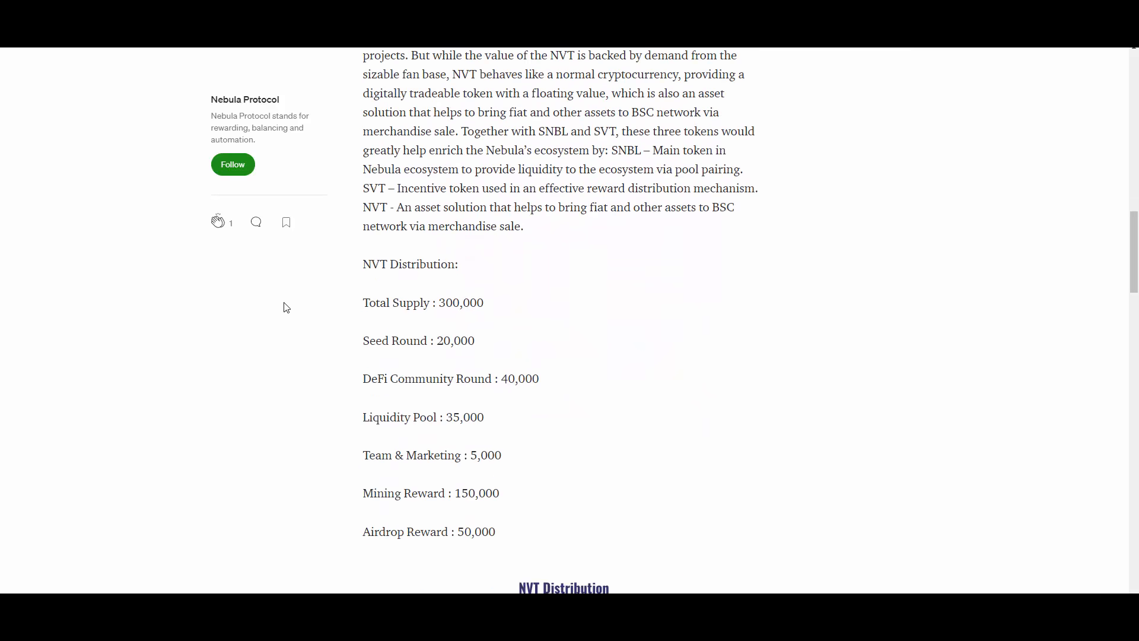
{"action": "scroll", "scroll_direction": "down", "scroll_amount": 3}
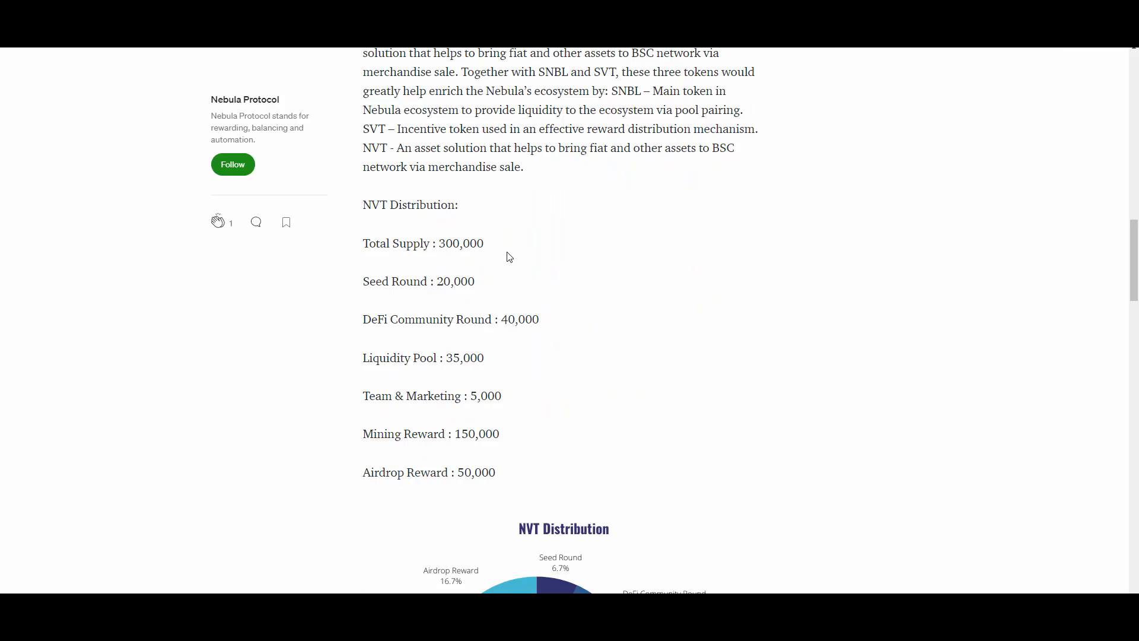
{"action": "scroll", "scroll_direction": "down", "scroll_amount": 3}
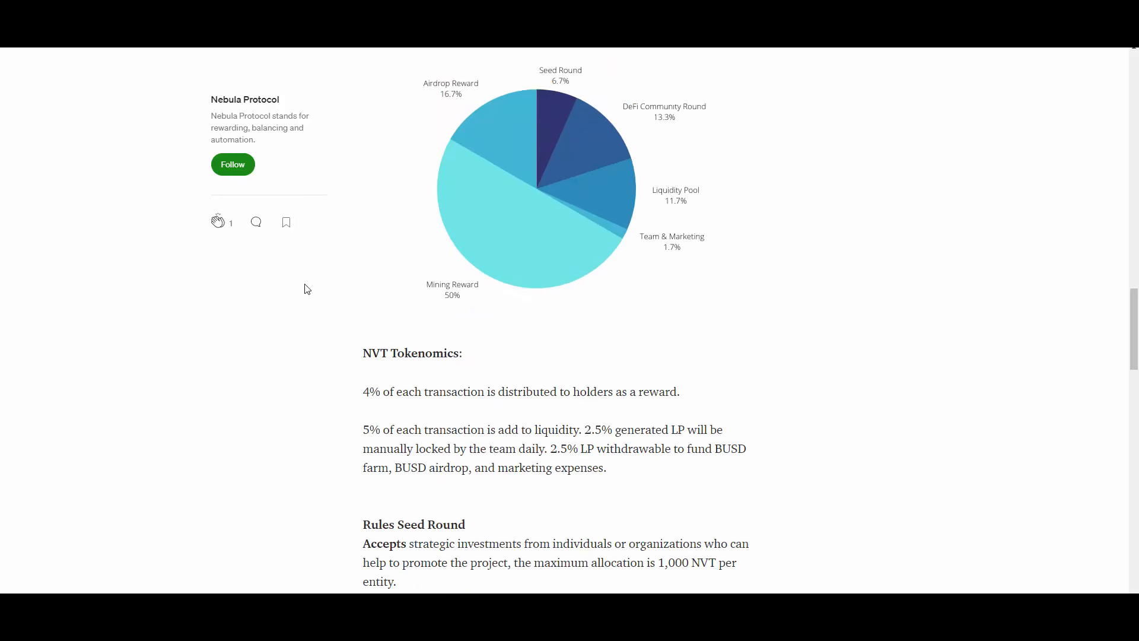
Scroll through Rules Seed Round and DeFi Community Round to Liquidity Pool and Mining Reward
{"action": "scroll", "scroll_direction": "down", "scroll_amount": 3}
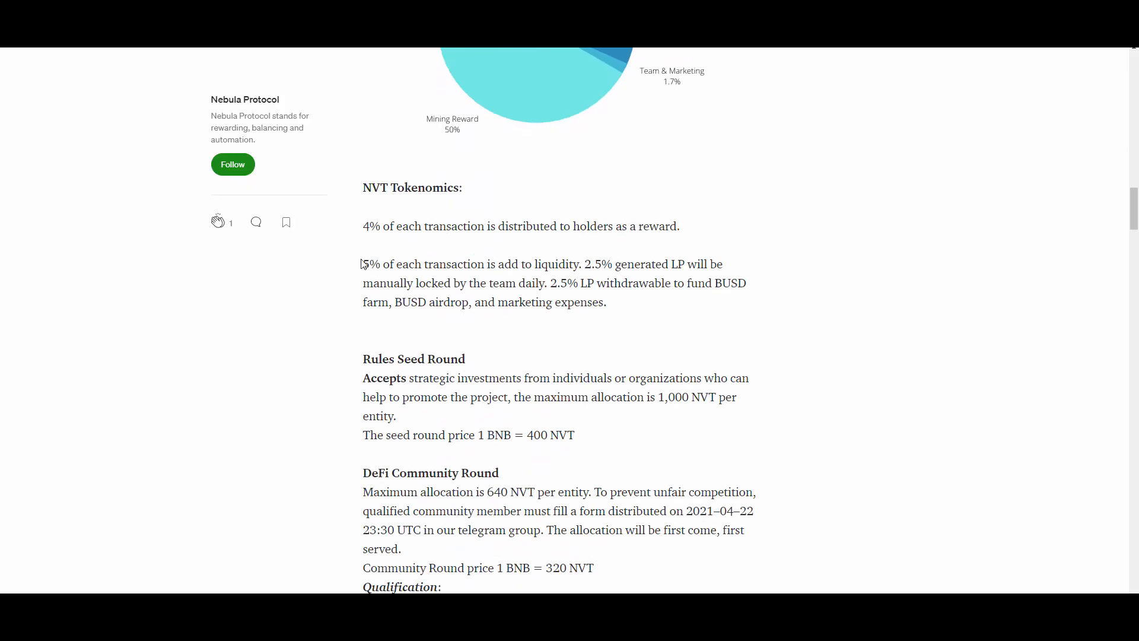
{"action": "mouse_move", "coordinate": [632, 199]}
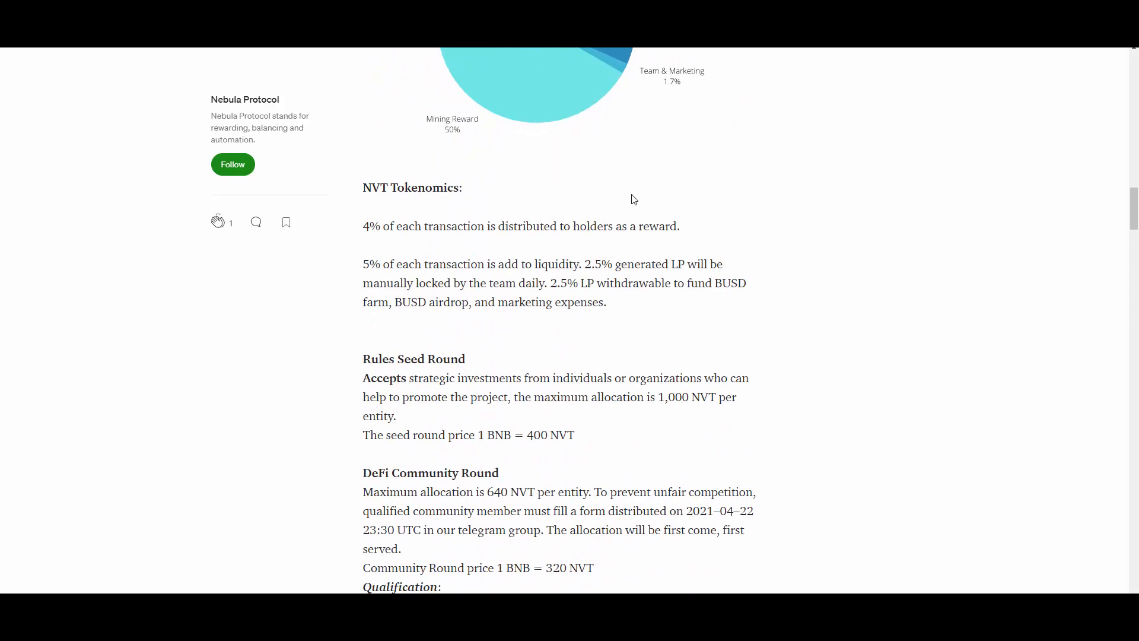
{"action": "mouse_move", "coordinate": [687, 224]}
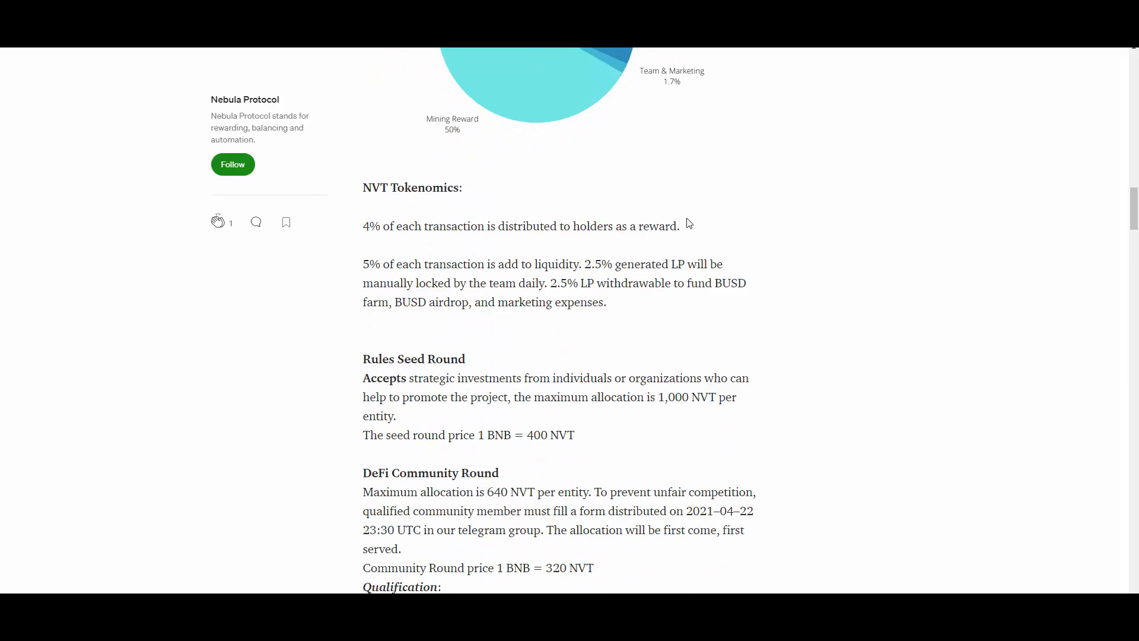
{"action": "scroll", "scroll_direction": "down", "scroll_amount": 3}
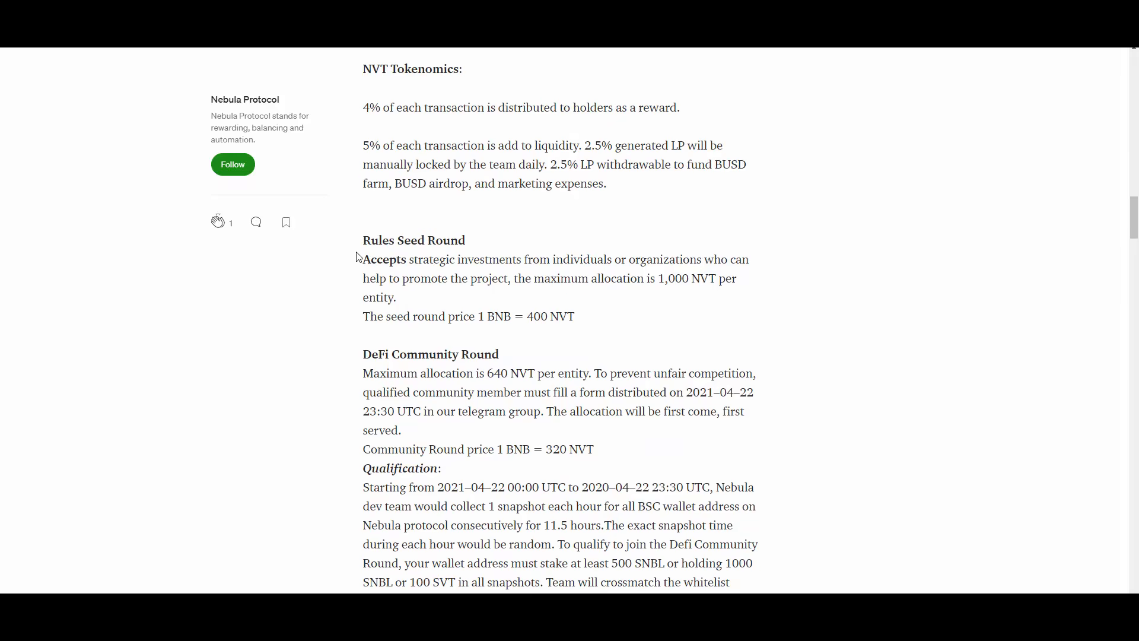
{"action": "mouse_move", "coordinate": [653, 227]}
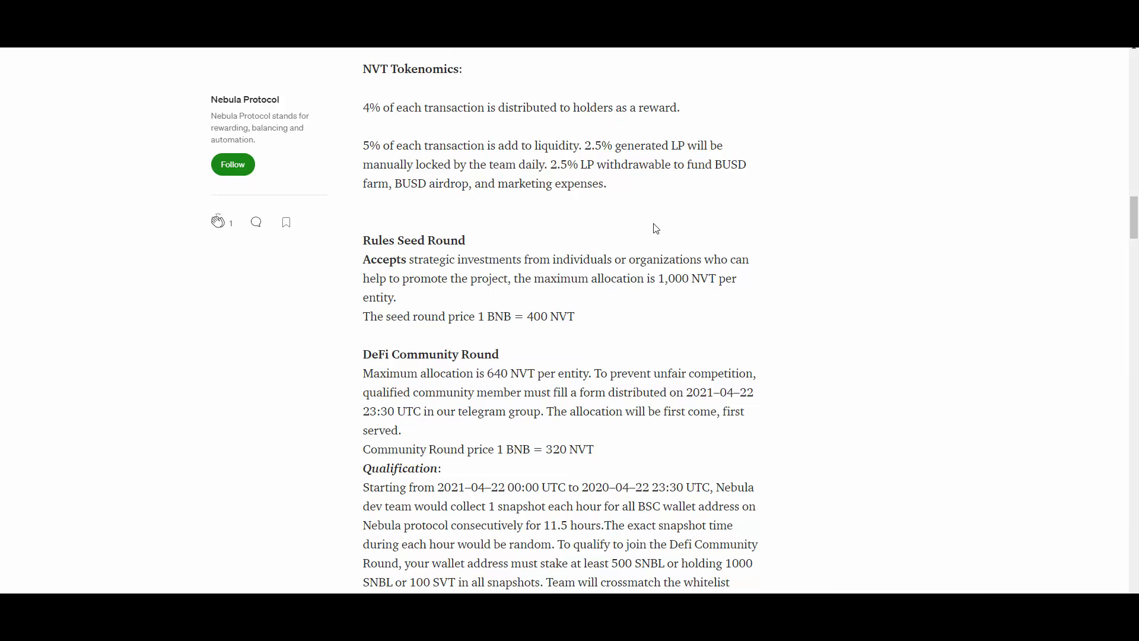
{"action": "mouse_move", "coordinate": [798, 228]}
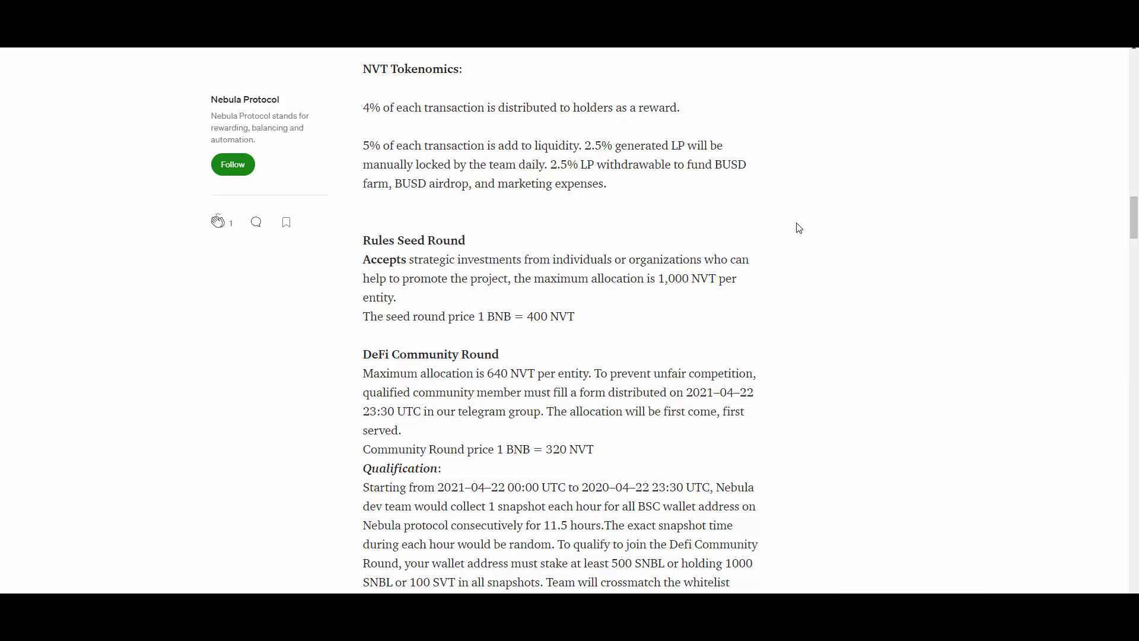
{"action": "mouse_move", "coordinate": [629, 278]}
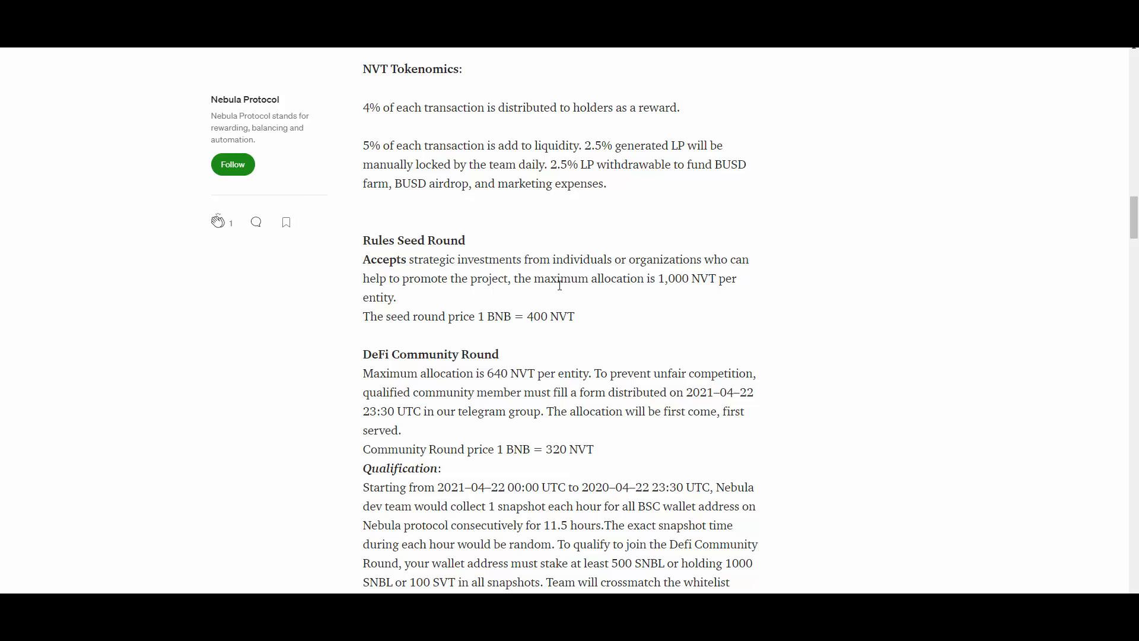
{"action": "scroll", "scroll_direction": "down", "scroll_amount": 3}
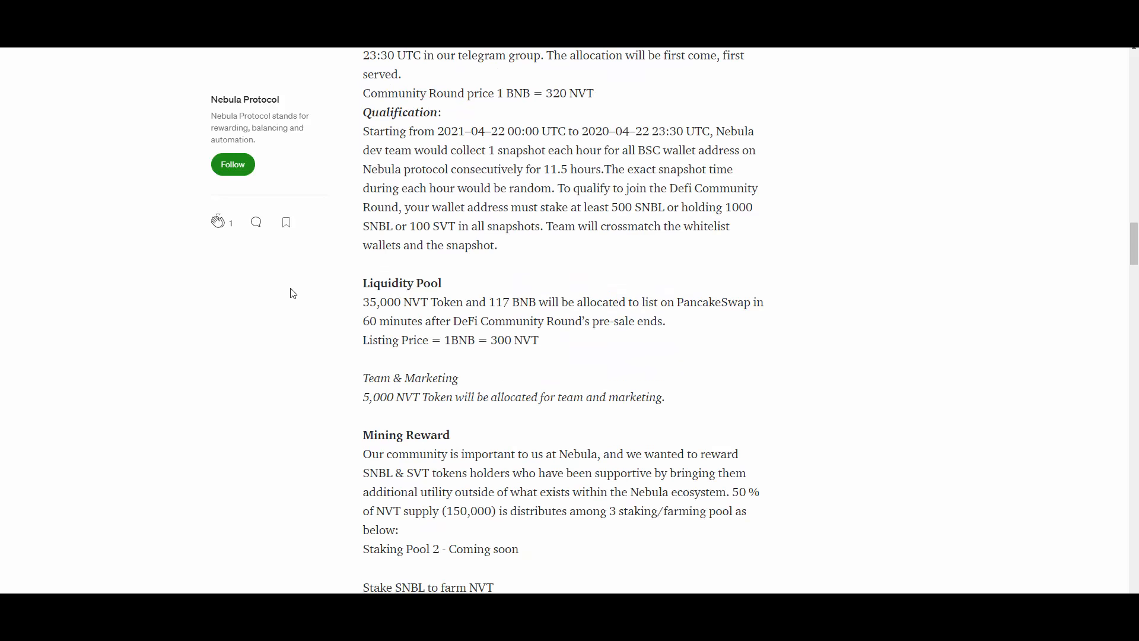
Reach the Airdrop Reward ending, scroll back up, and return to the Nebula Protocol tab
{"action": "scroll", "scroll_direction": "down", "scroll_amount": 3}
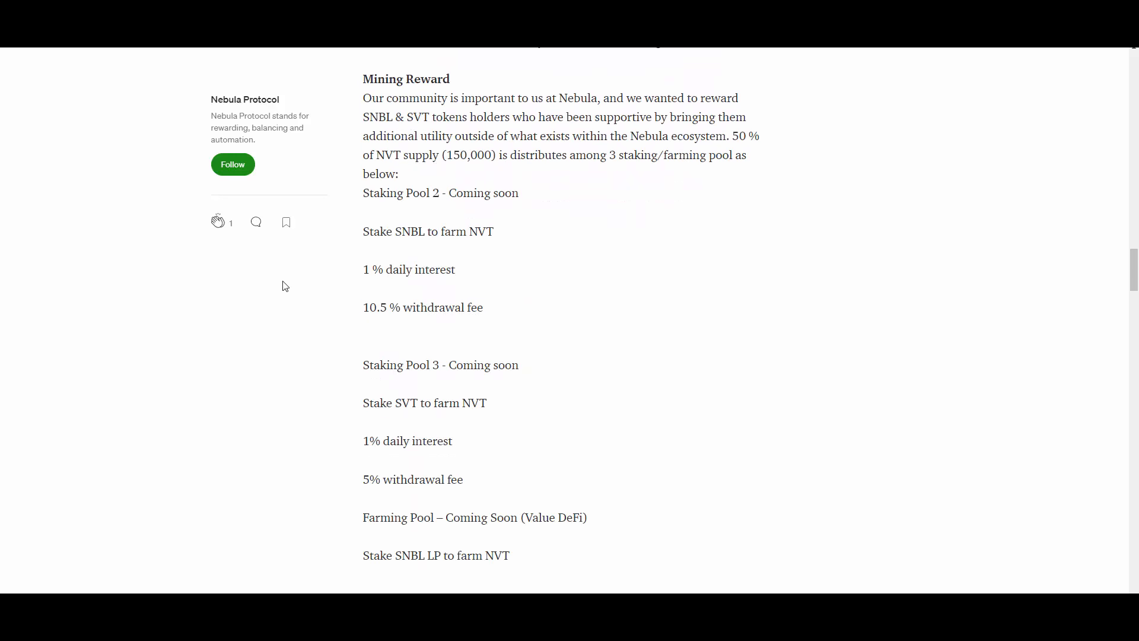
{"action": "scroll", "scroll_direction": "down", "scroll_amount": 3}
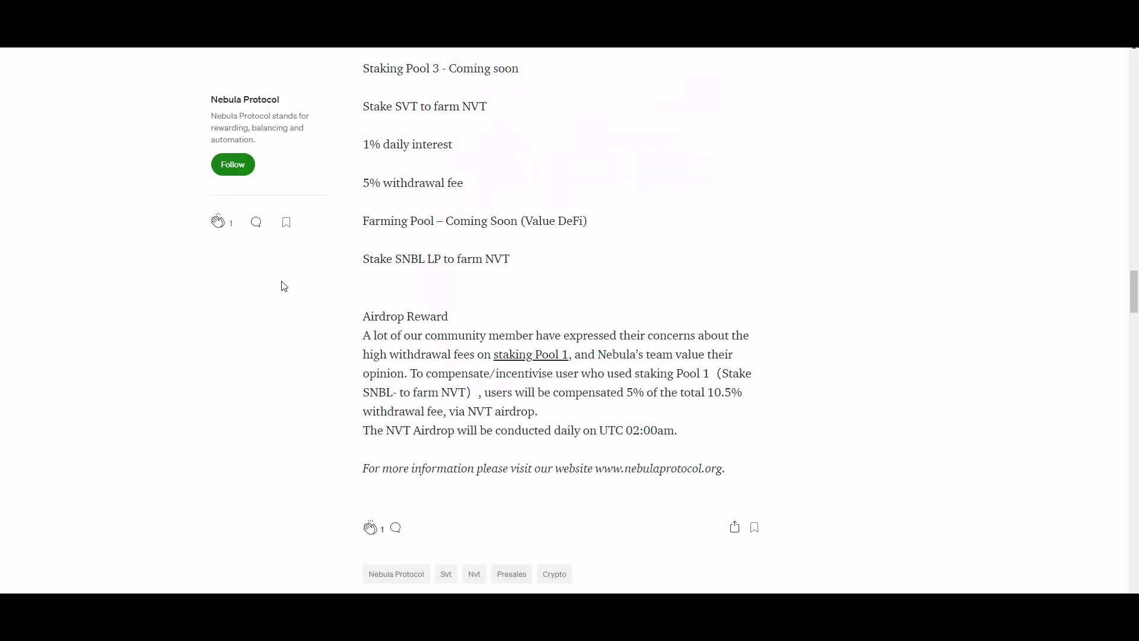
{"action": "scroll", "scroll_direction": "down", "scroll_amount": 3}
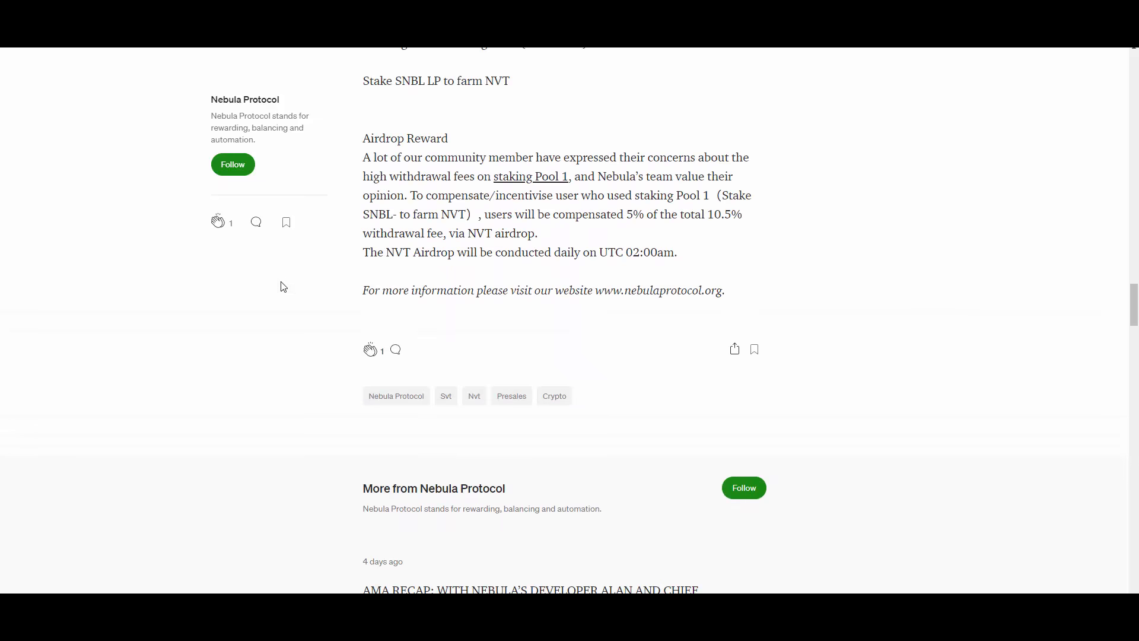
{"action": "scroll", "scroll_direction": "up", "scroll_amount": 3}
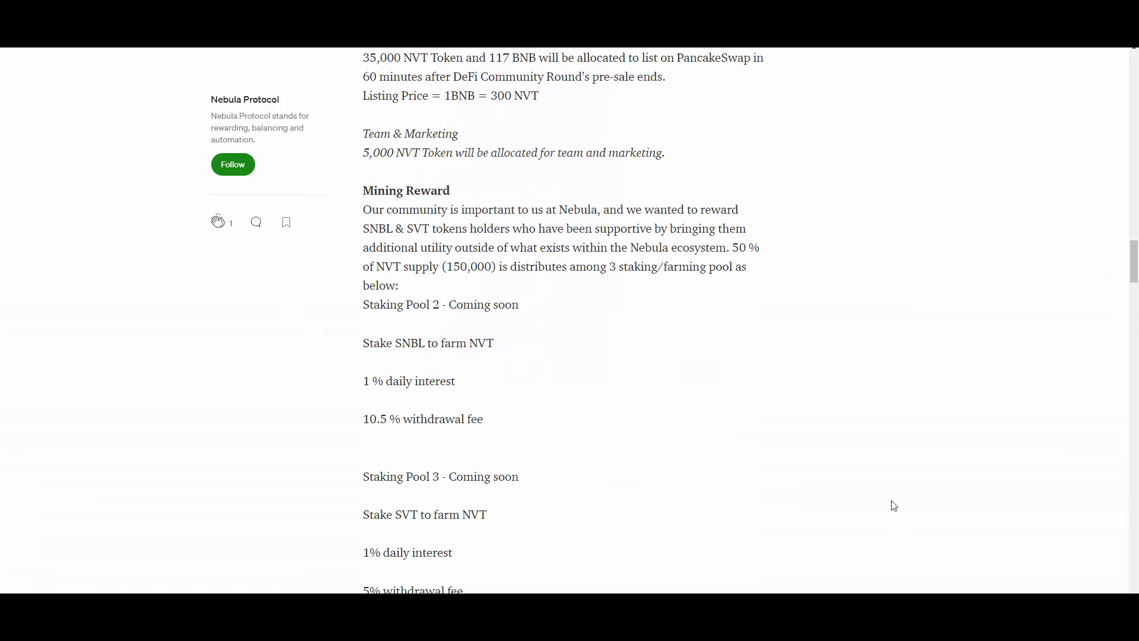
{"action": "scroll", "scroll_direction": "up", "scroll_amount": 3}
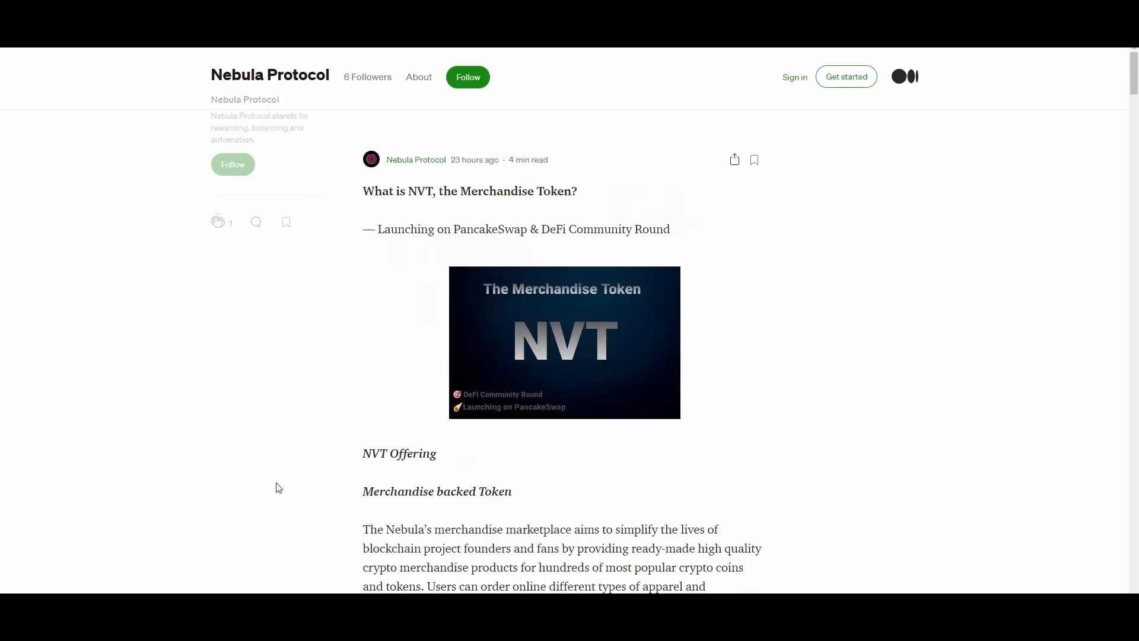
{"action": "left_click", "coordinate": [270, 75]}
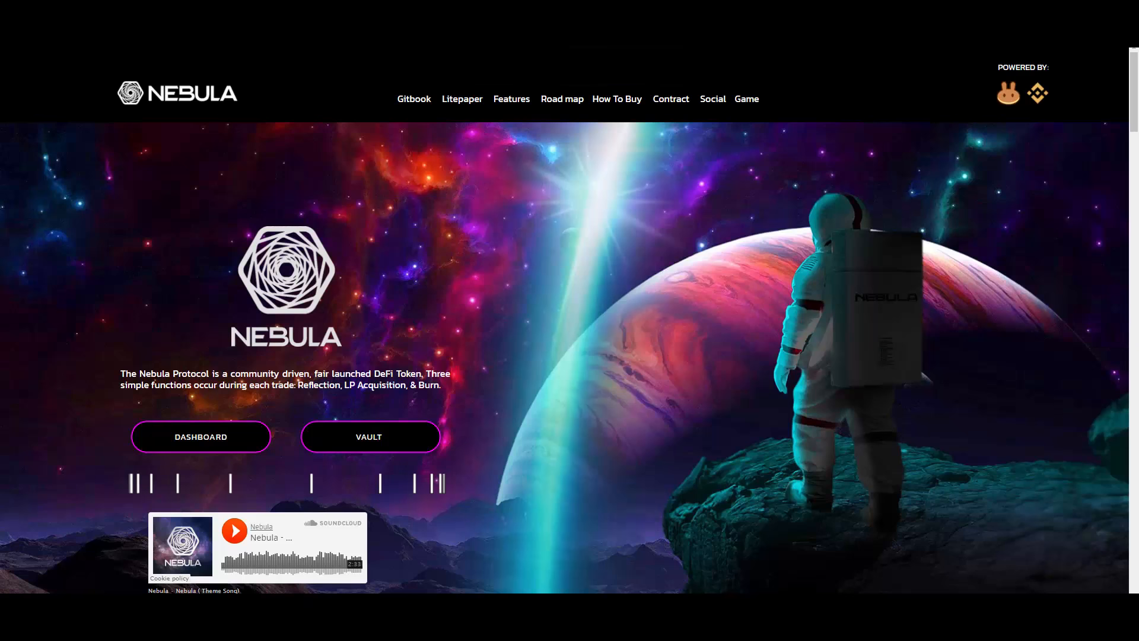
{"action": "mouse_move", "coordinate": [569, 263]}
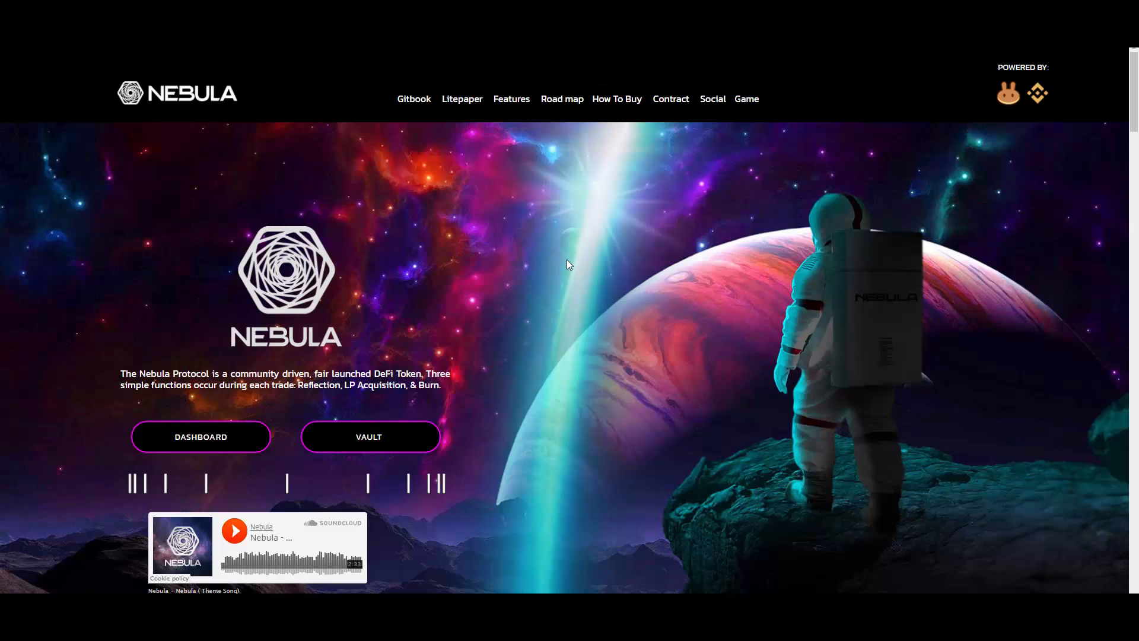